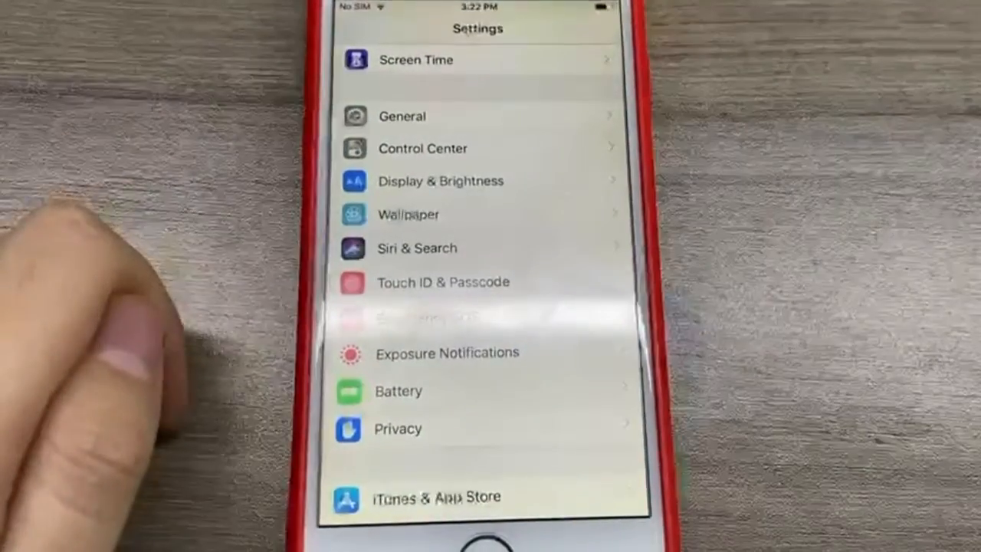
View the Touch ID & Passcode page to confirm Turn Passcode Off is offered
click(442, 282)
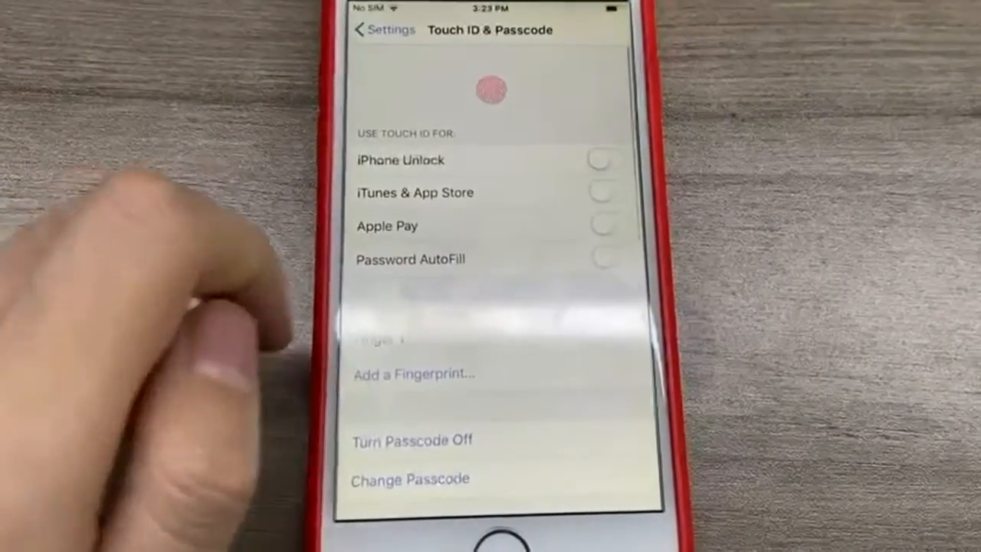
click(607, 183)
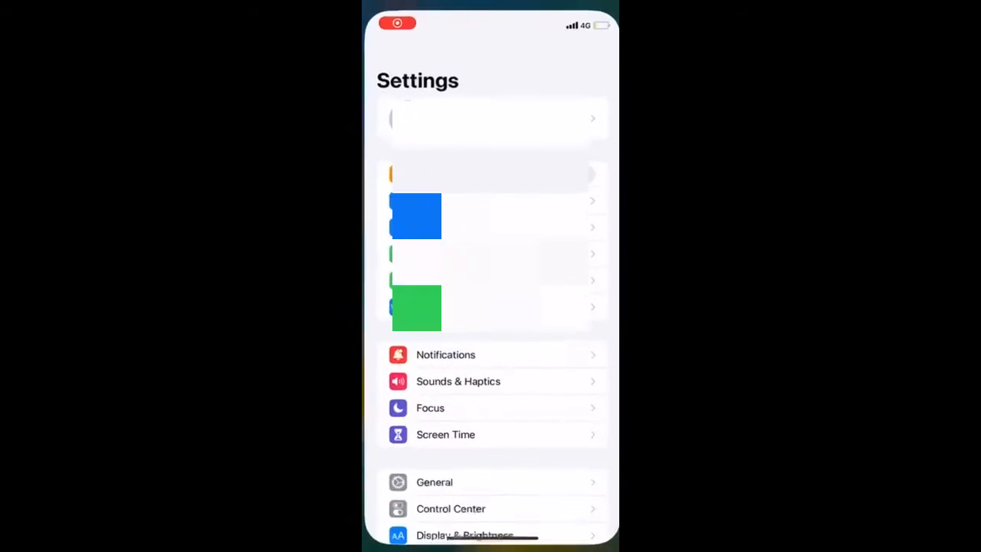
View the Apple ID's Media & Purchases password settings showing Require Password enabled for free downloads
click(490, 119)
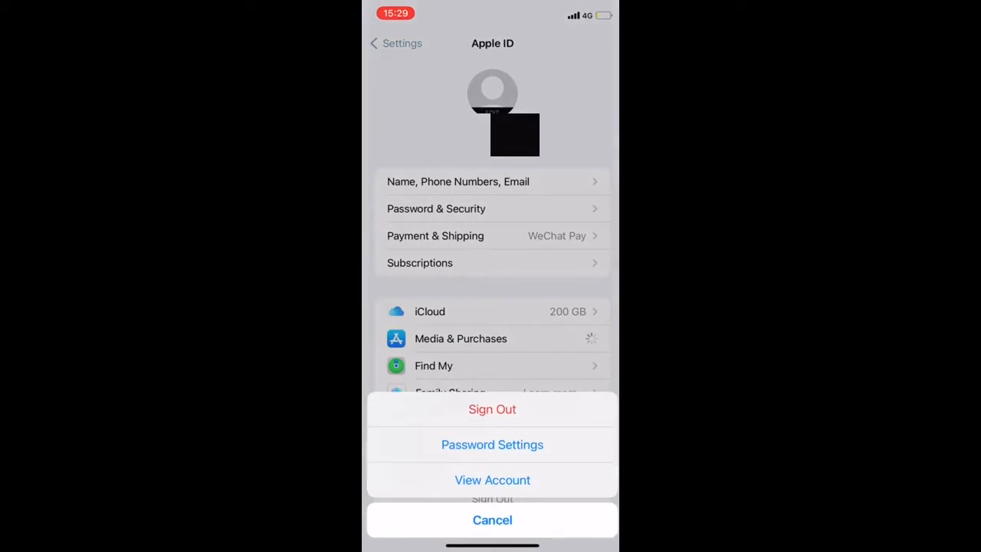
click(492, 444)
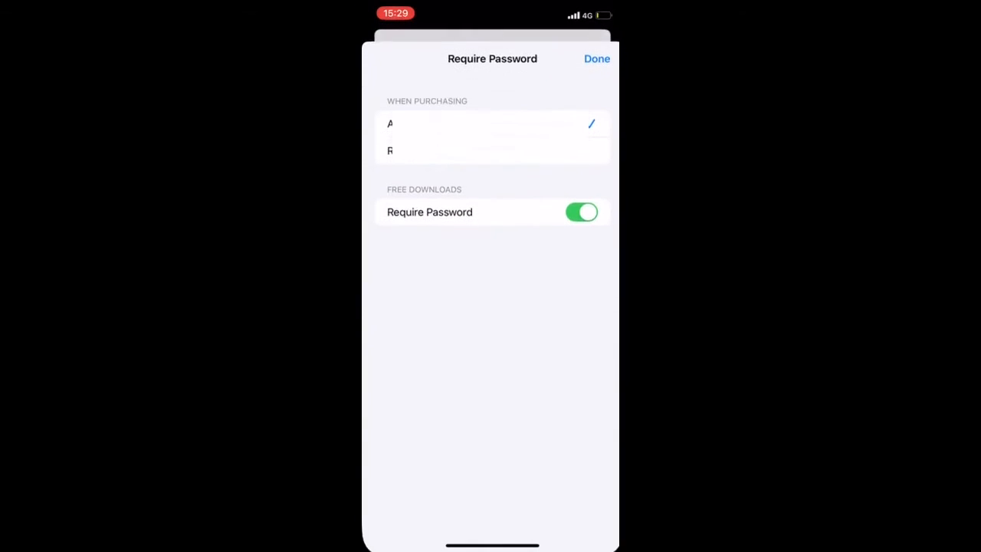
click(581, 212)
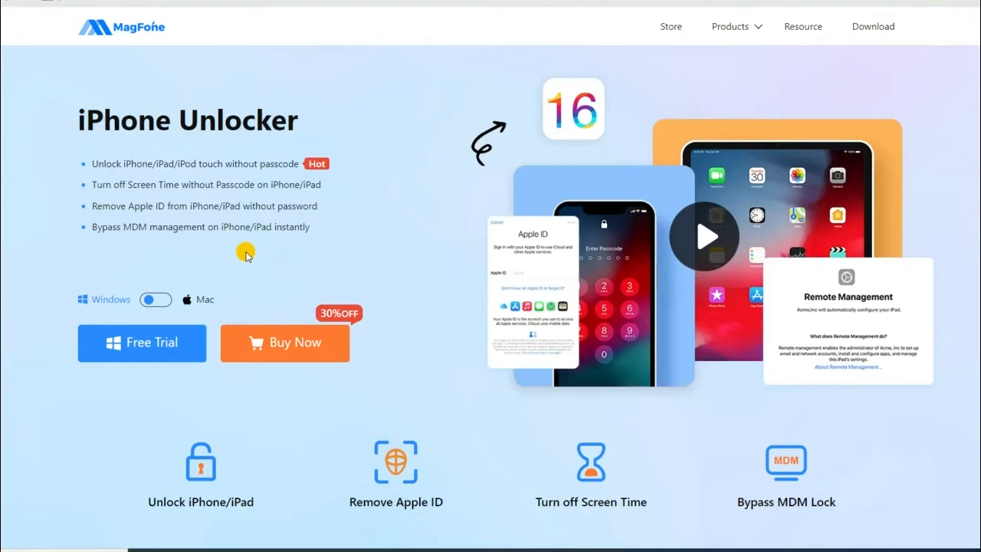
mouse_move(114, 59)
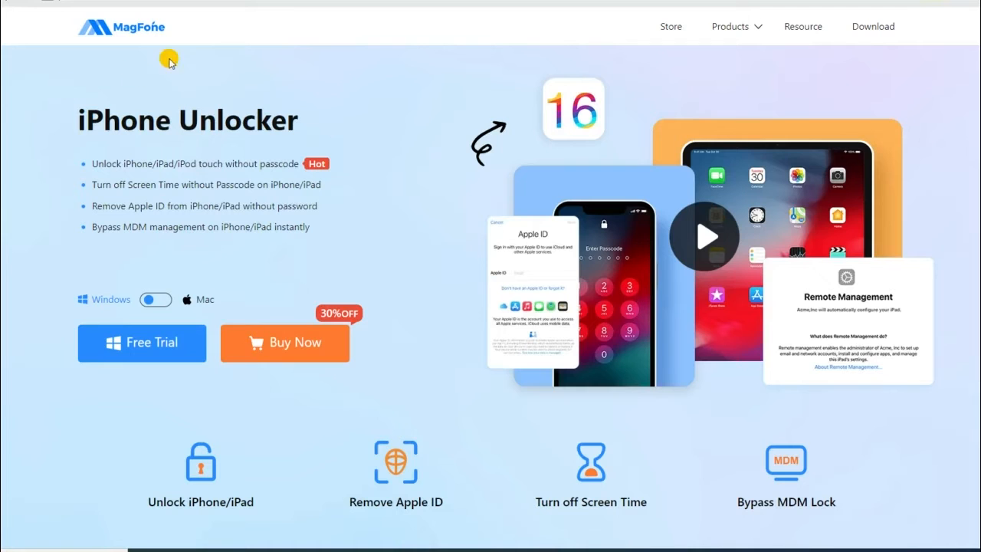
Scroll the iPhone Unlocker page through the Apple ID, Screen Time and MDM sections to the three-step unlock guide
scroll(down, 3)
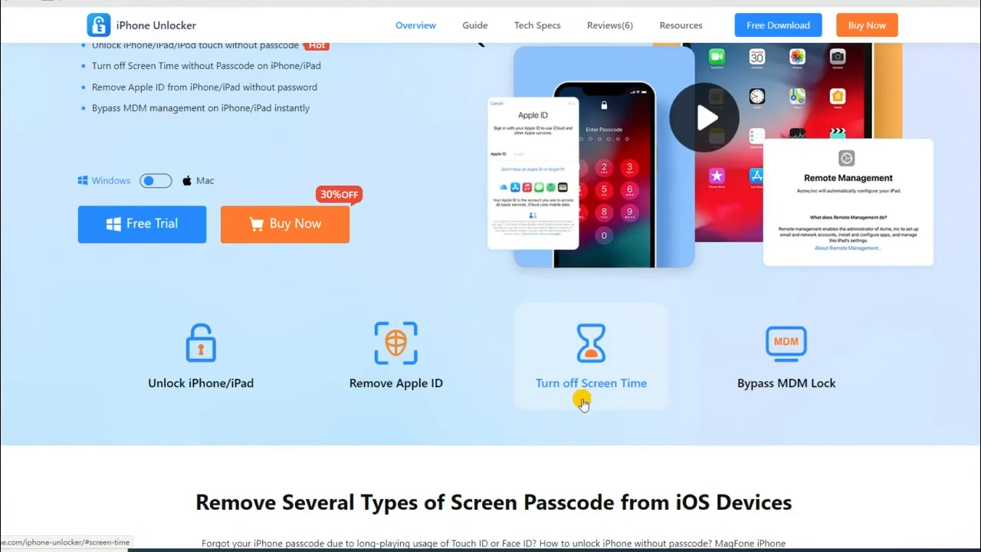
scroll(down, 3)
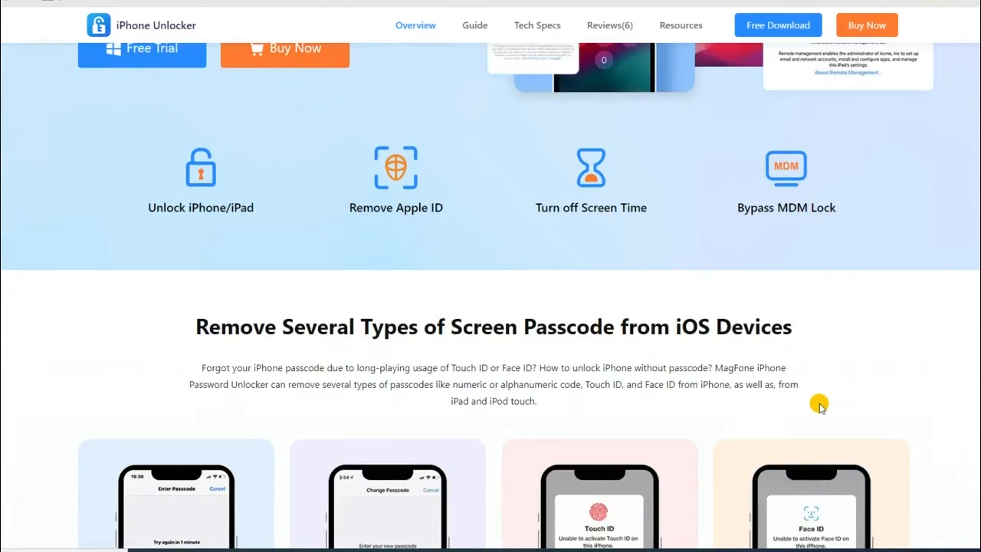
scroll(down, 3)
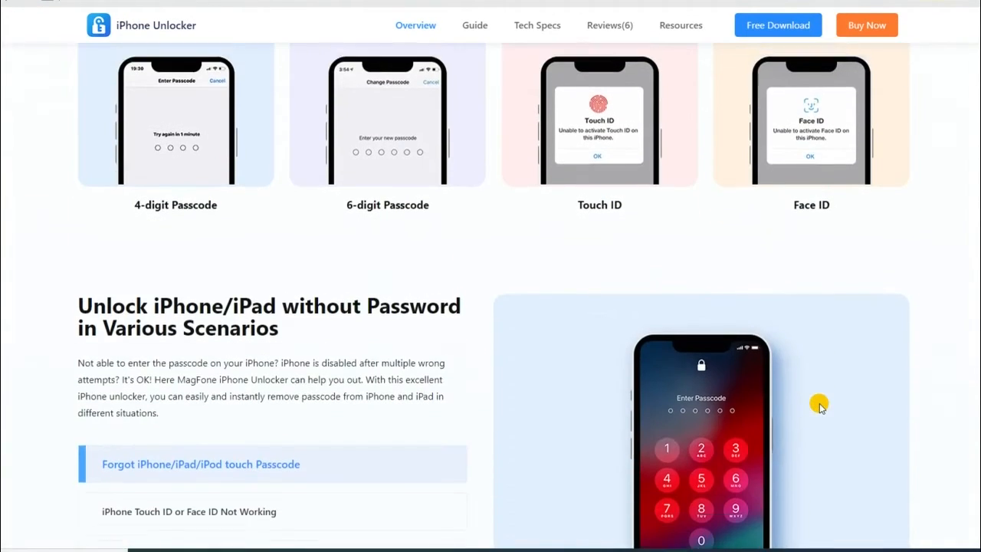
scroll(down, 3)
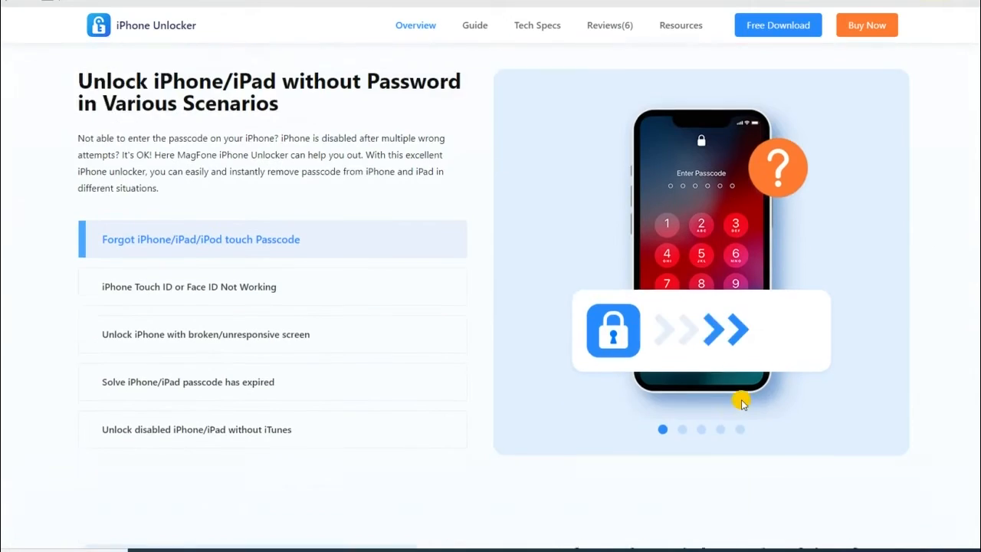
scroll(down, 3)
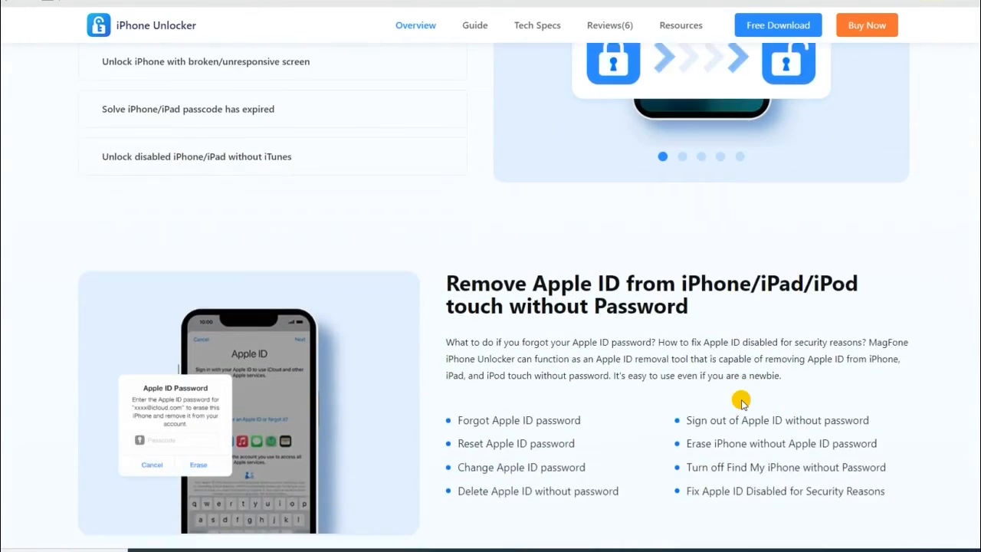
scroll(down, 3)
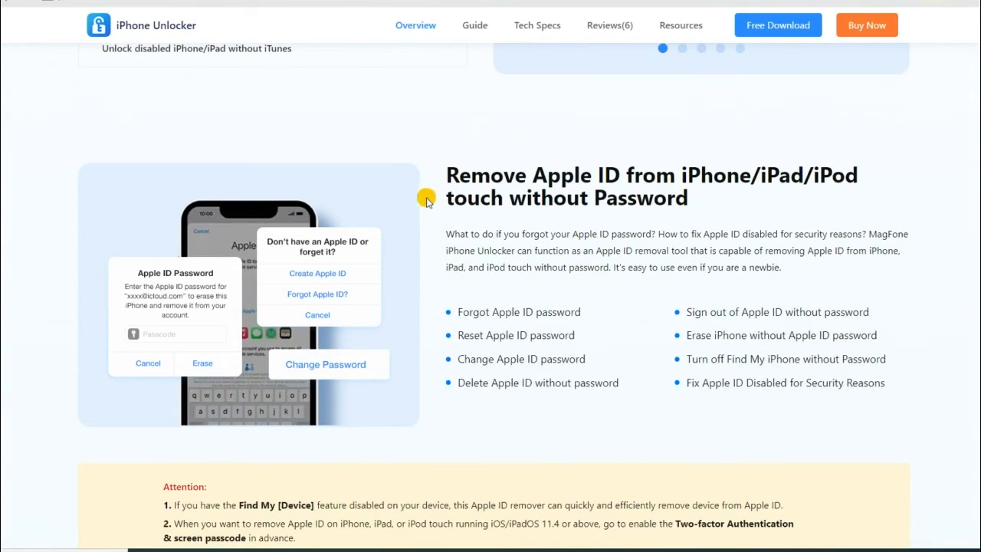
scroll(down, 3)
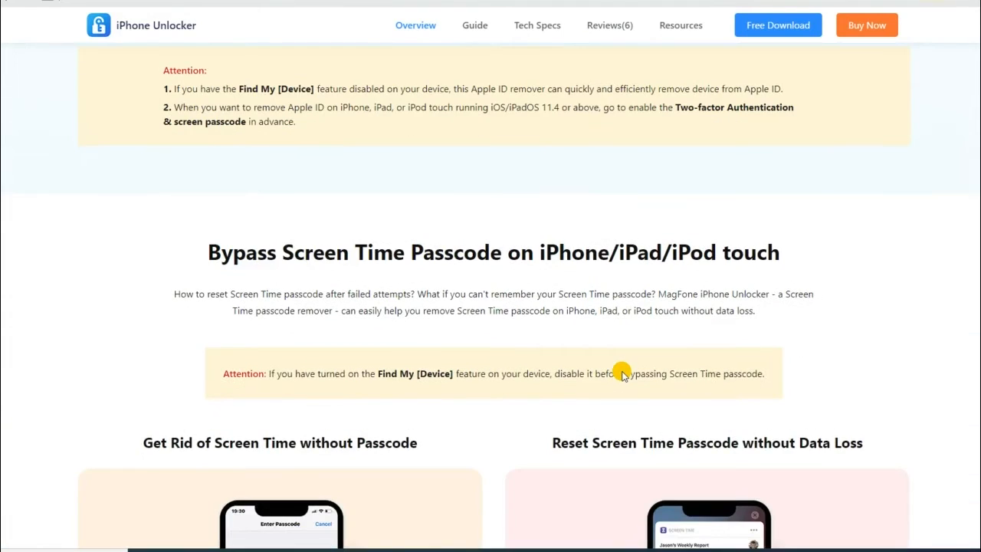
scroll(down, 3)
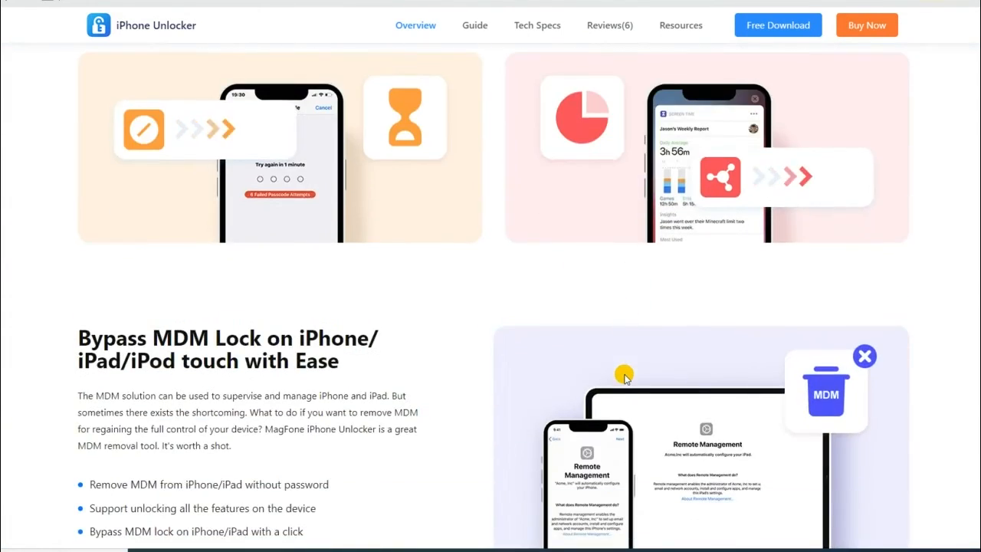
scroll(down, 3)
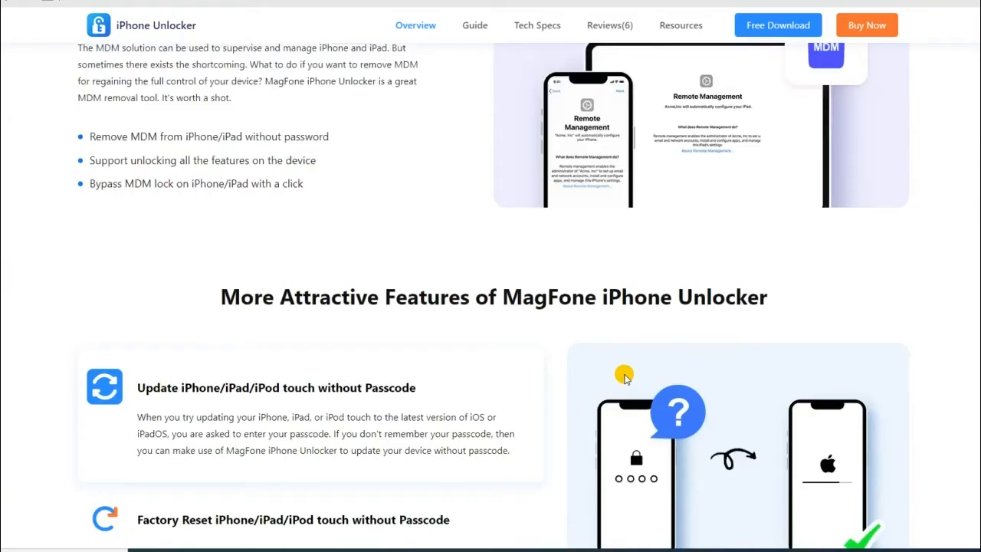
scroll(down, 3)
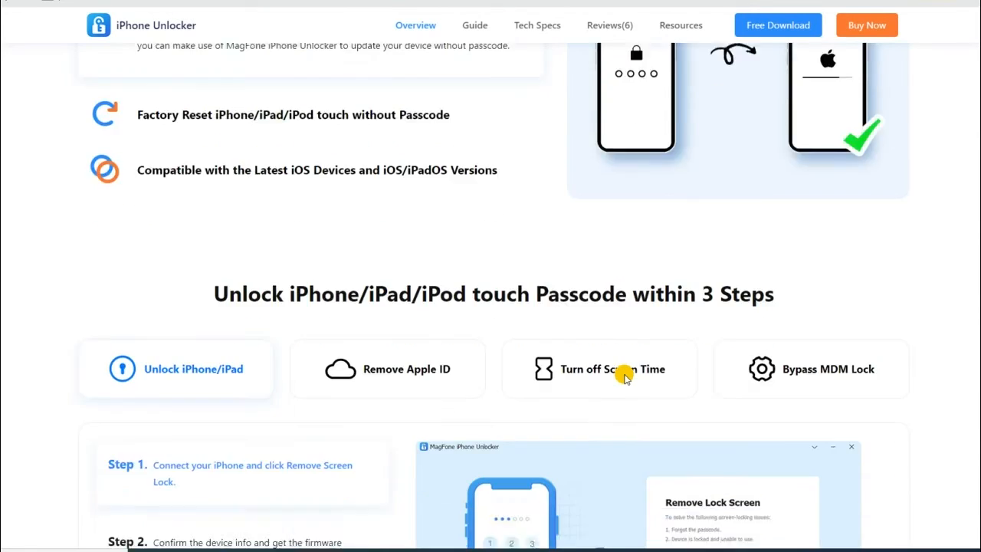
Choose Unlock Apple ID in MagFone and start the removal process
click(404, 368)
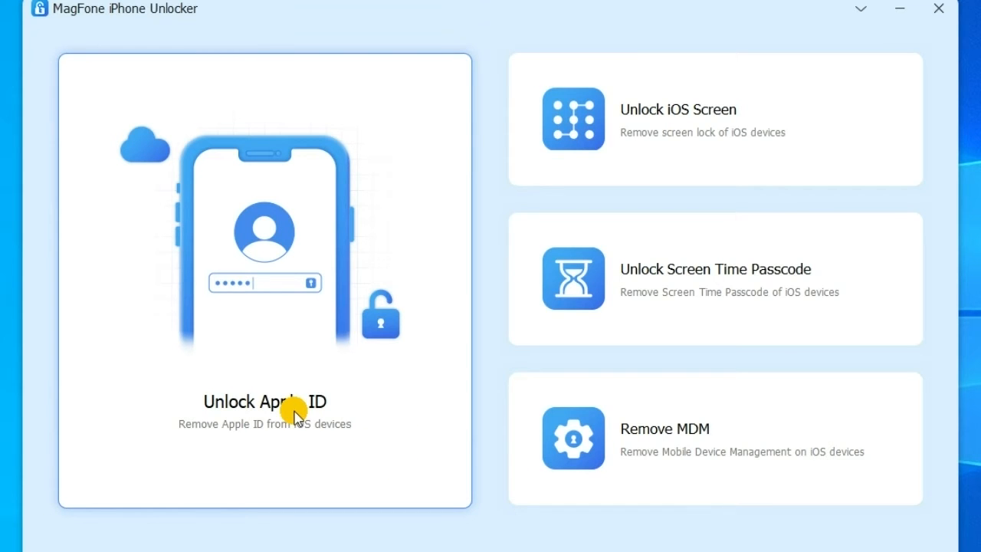
click(264, 401)
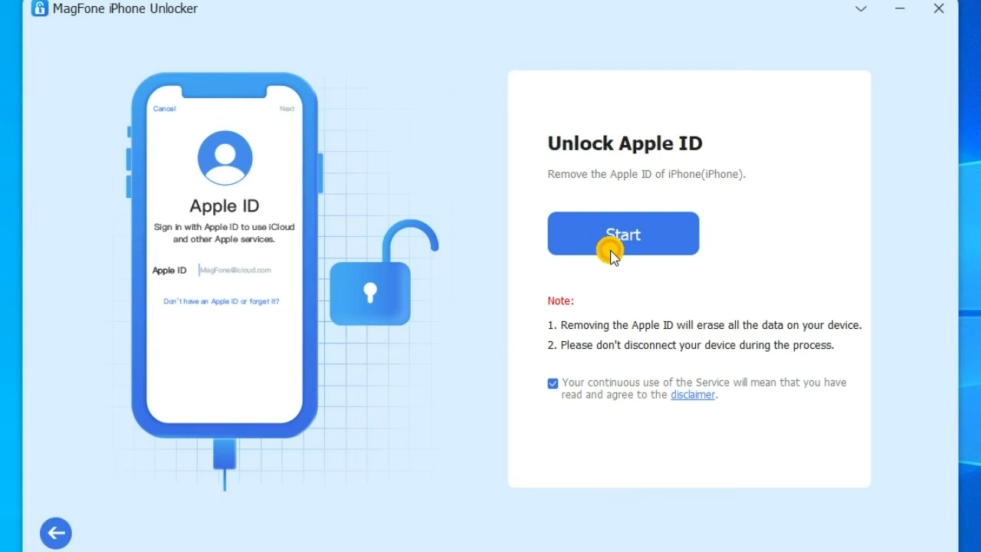
click(622, 233)
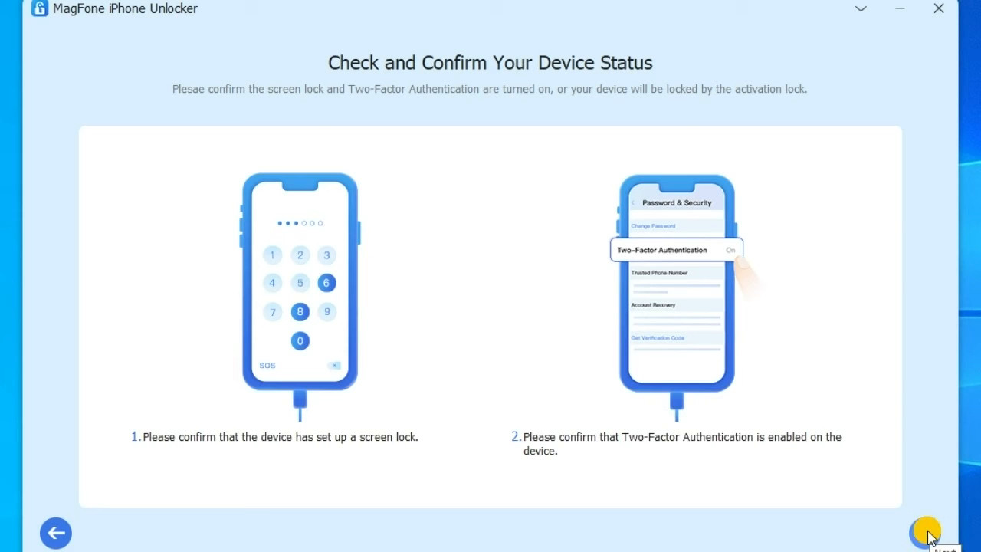
Proceed past the device status check and confirm the phone has a screen lock set
click(926, 530)
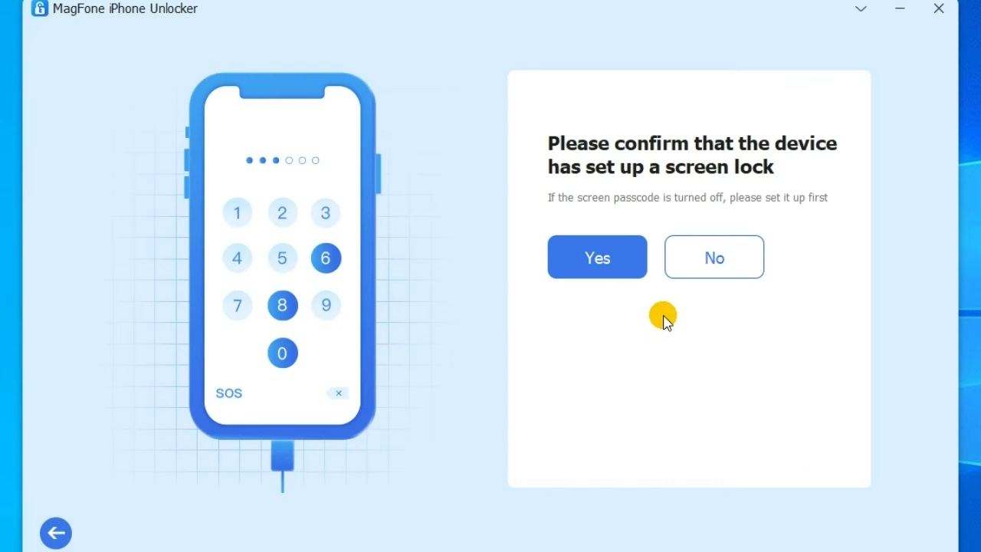
click(597, 257)
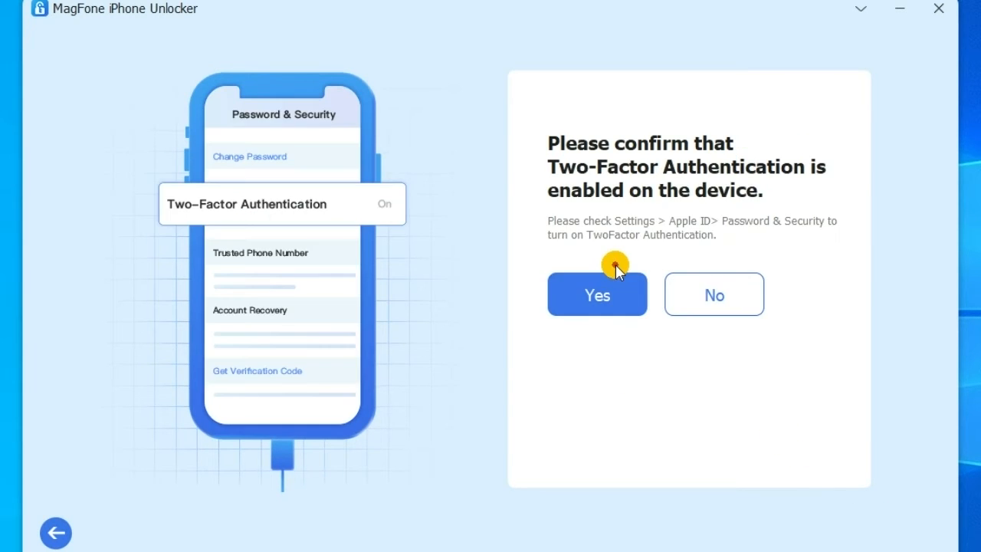